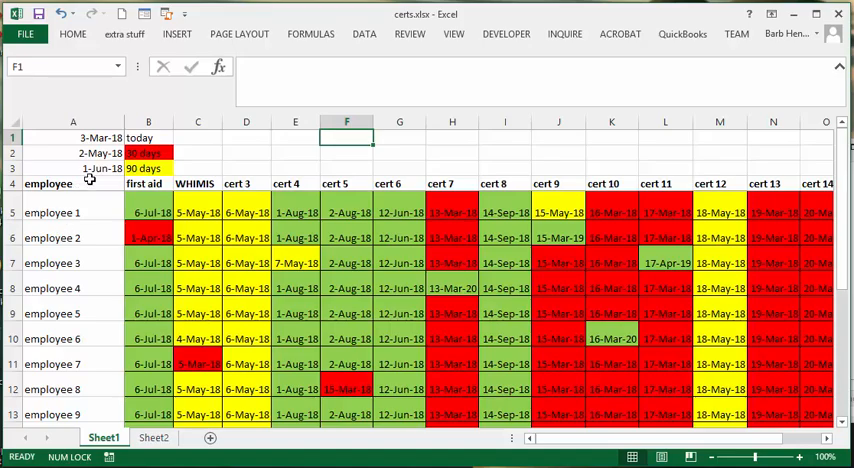
Step: Inspect the legend labels and the =TODAY()+60 and =TODAY()+90 threshold formulas in A2 and A3
scroll(down, 3)
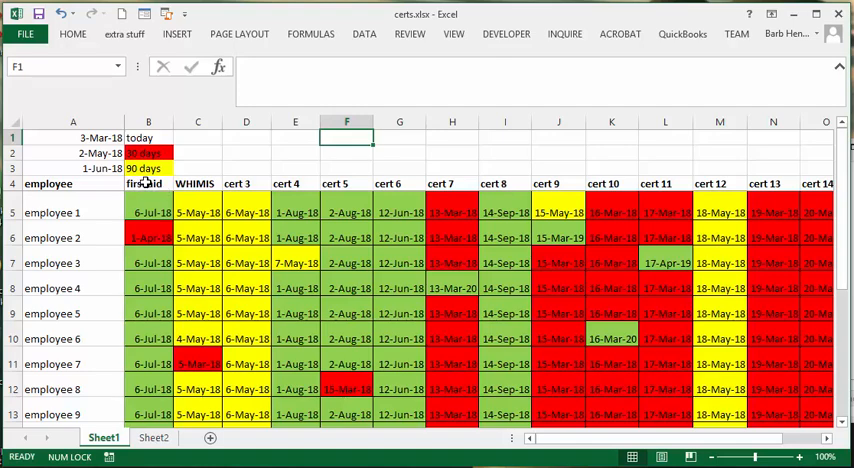
mouse_move(196, 184)
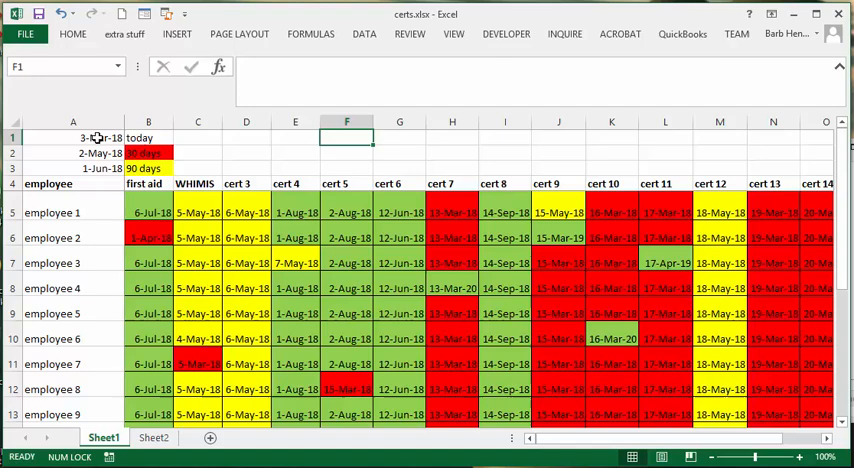
click(148, 168)
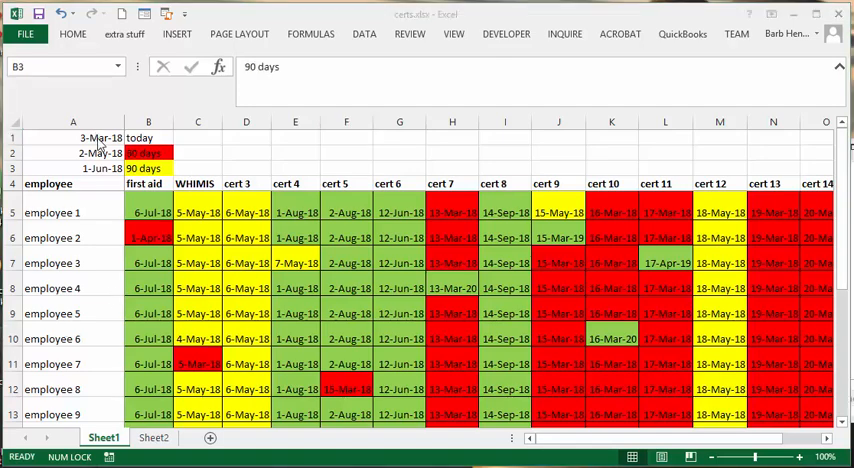
mouse_move(210, 150)
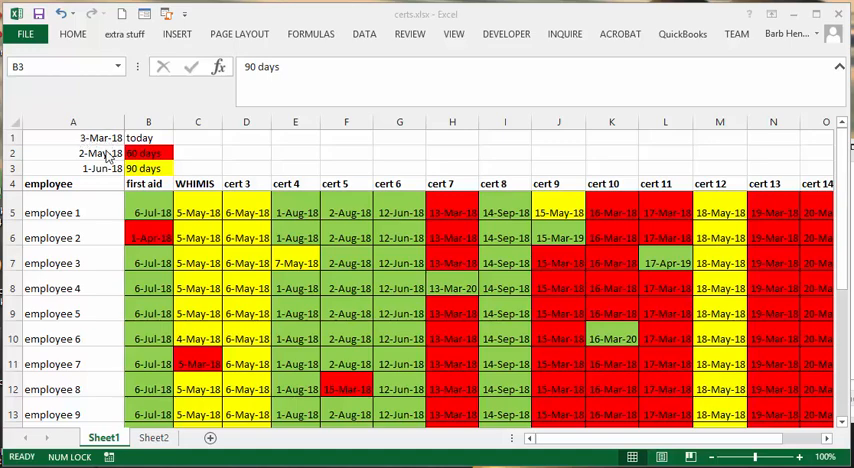
click(148, 168)
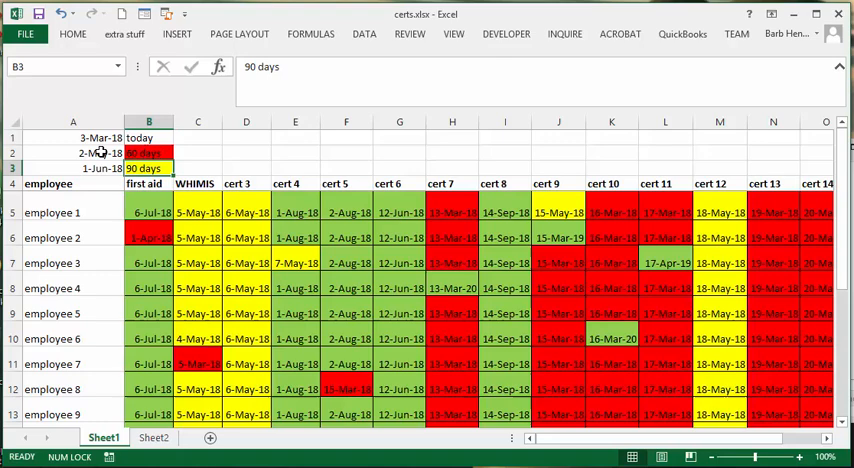
click(72, 152)
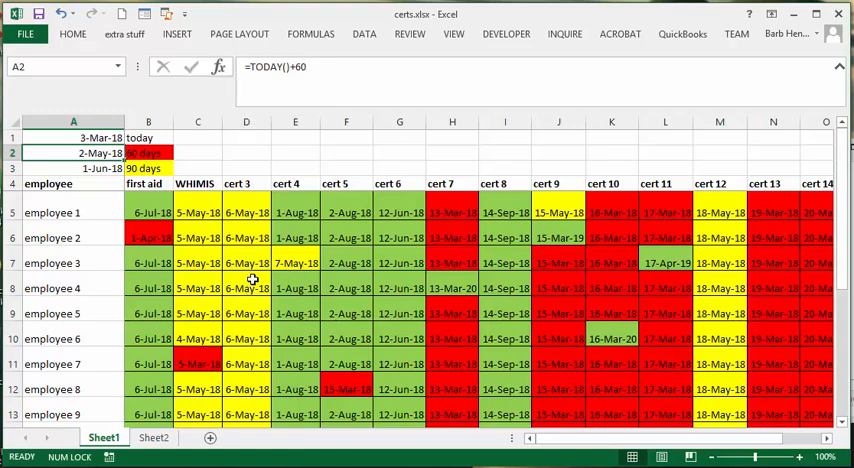
mouse_move(558, 292)
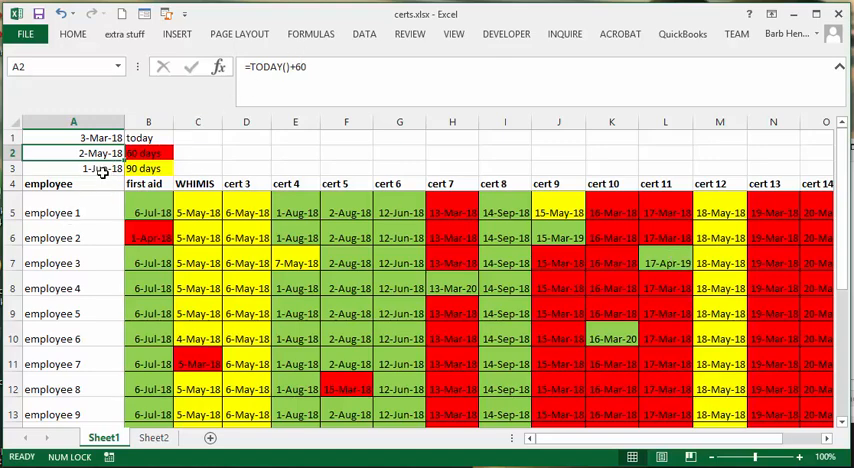
click(72, 168)
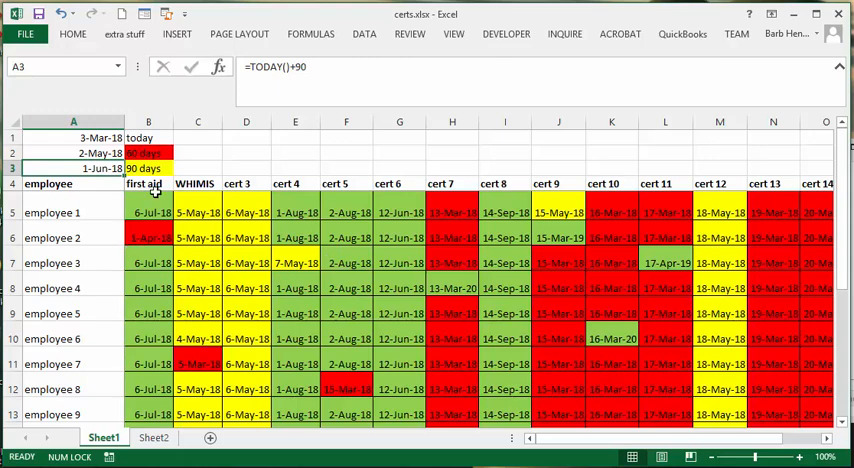
mouse_move(150, 208)
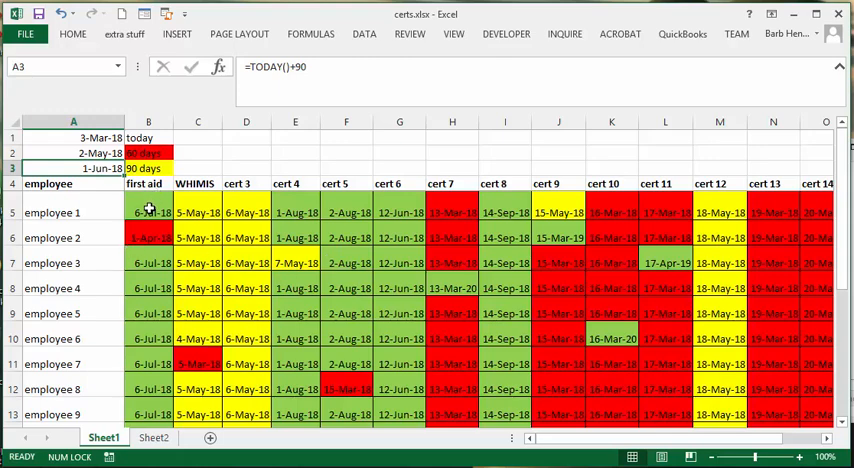
Step: Select the first expiry date B5 and bring up the Conditional Formatting options
click(150, 210)
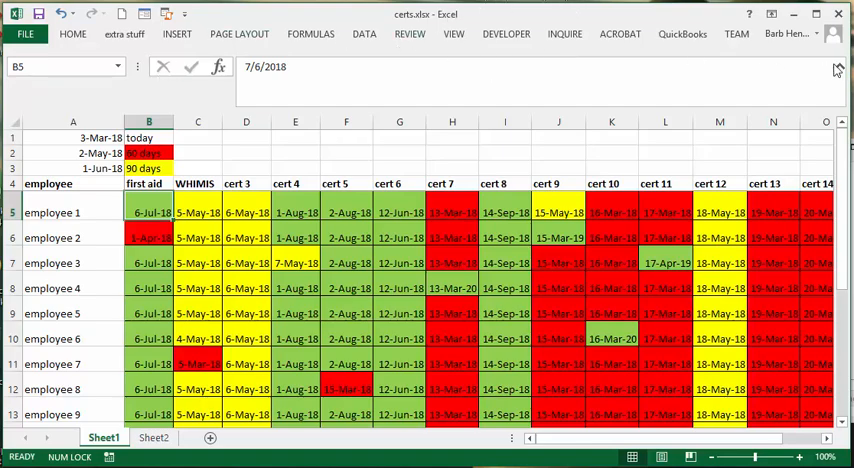
click(492, 78)
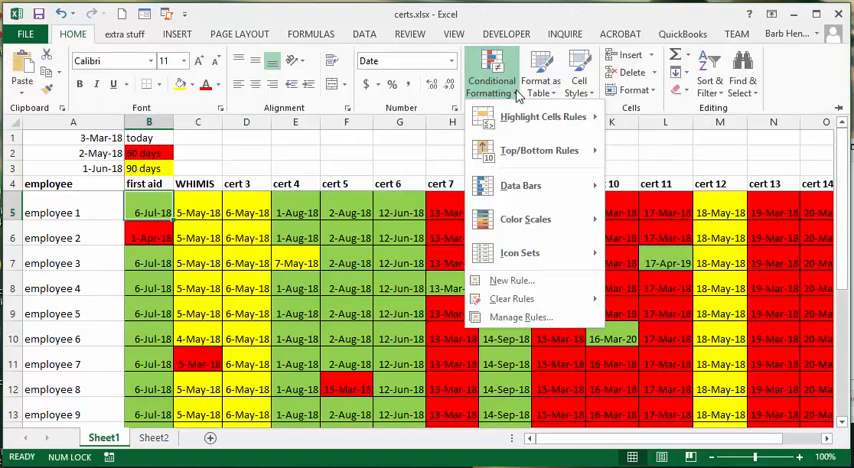
mouse_move(520, 316)
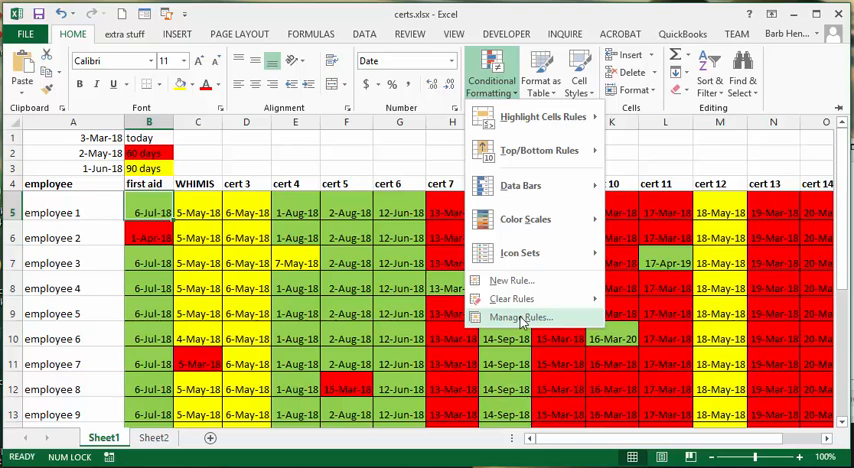
Step: List the existing rules via Manage Rules and edit the red =B5<$A$2 rule
click(518, 316)
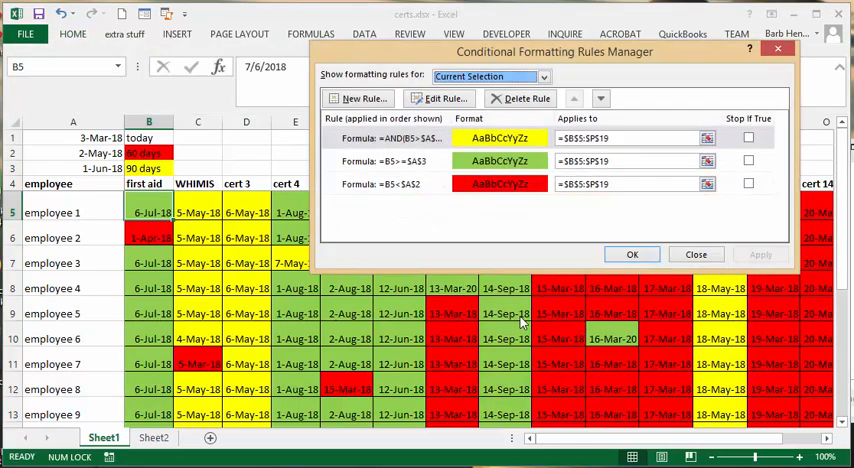
mouse_move(448, 258)
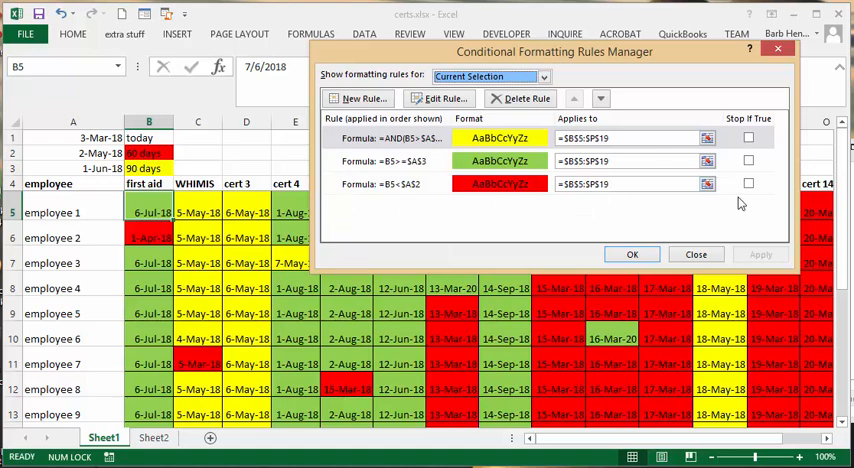
mouse_move(664, 180)
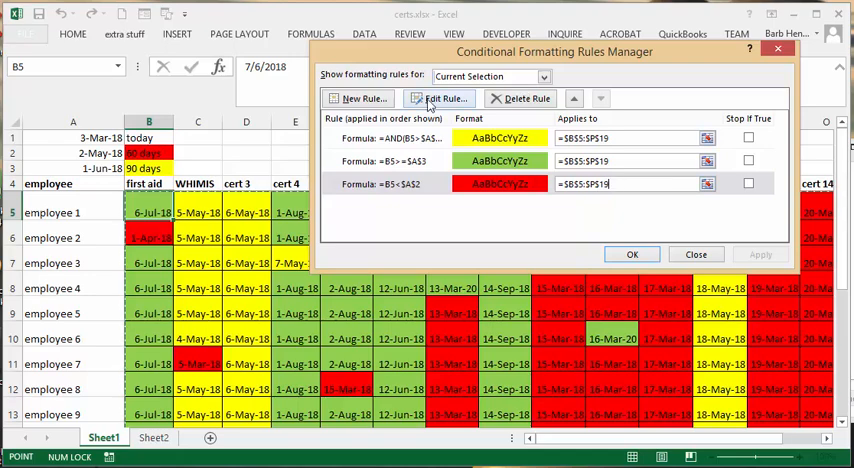
click(444, 98)
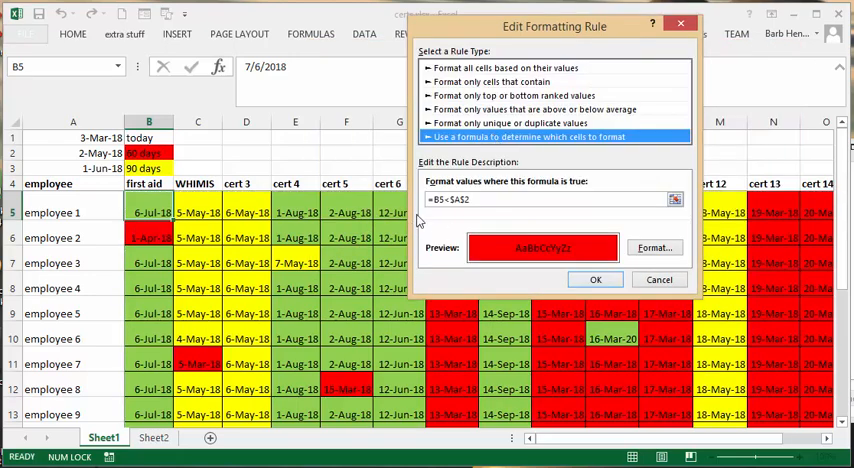
mouse_move(432, 216)
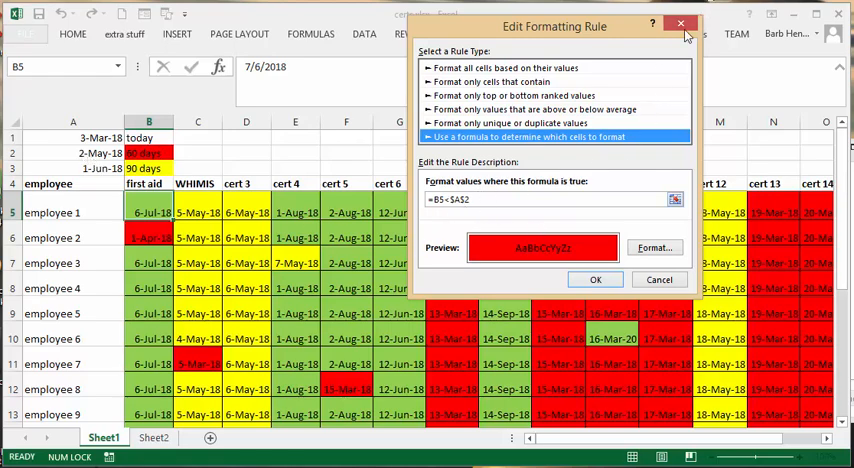
mouse_move(660, 136)
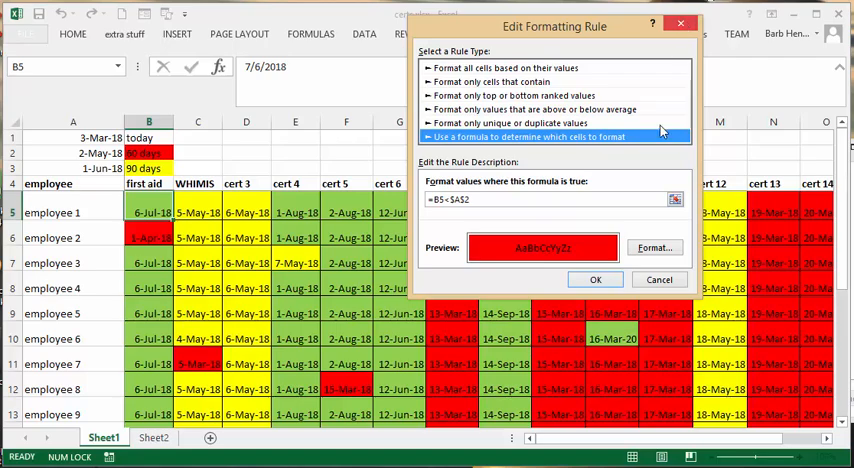
Step: Confirm the red rule unchanged with OK, returning to the Rules Manager list
click(596, 280)
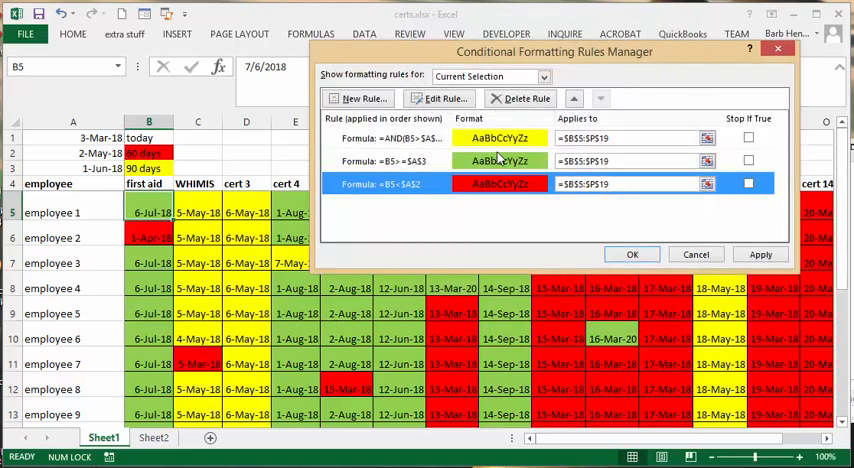
Step: Review the yellow =AND(B5>=$A$2,B5<$A$3) and green =B5>=$A$3 rules, then close the Rules Manager
click(500, 138)
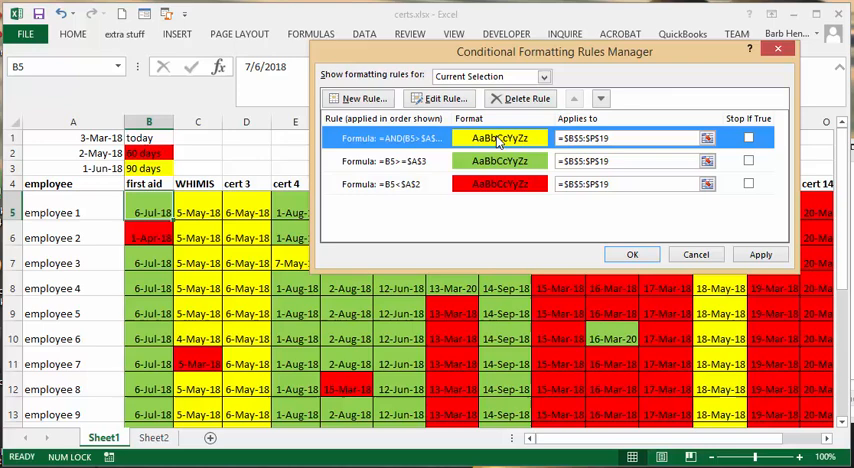
click(440, 98)
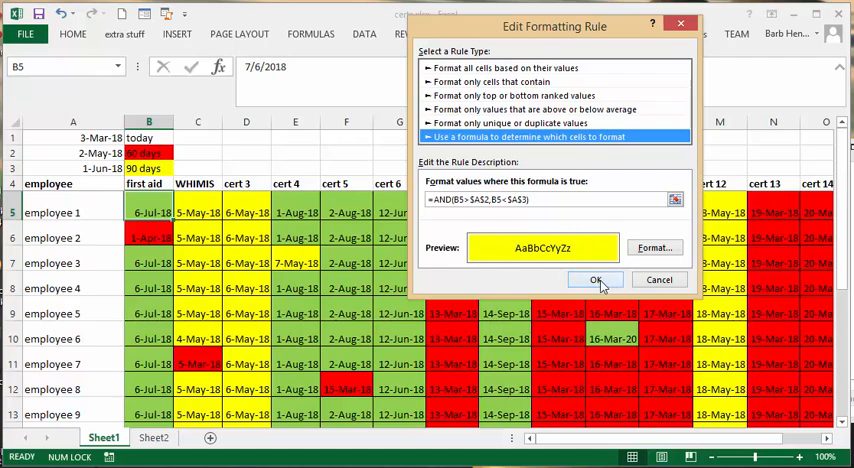
click(596, 280)
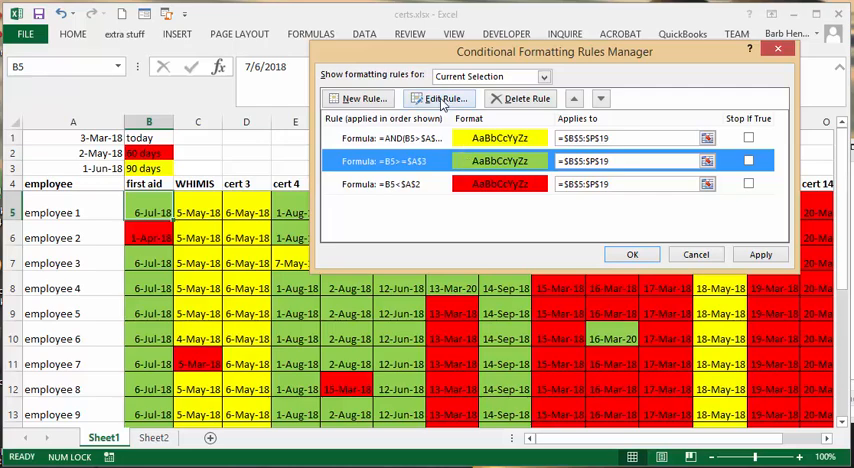
click(440, 98)
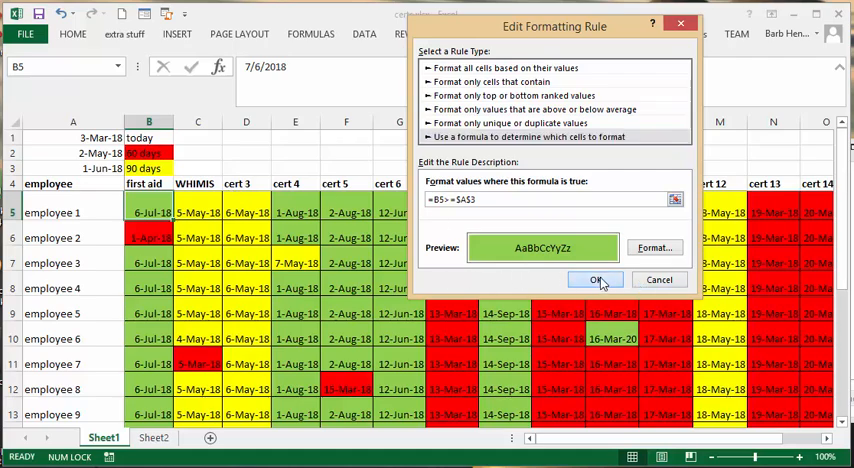
click(596, 280)
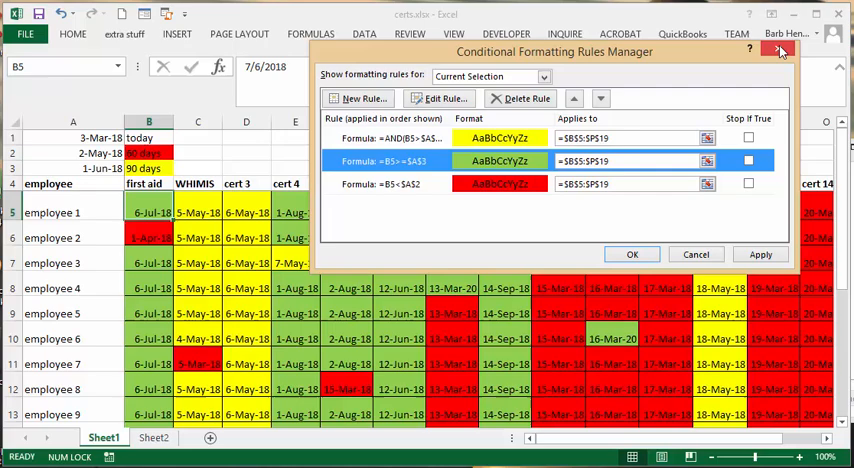
click(776, 50)
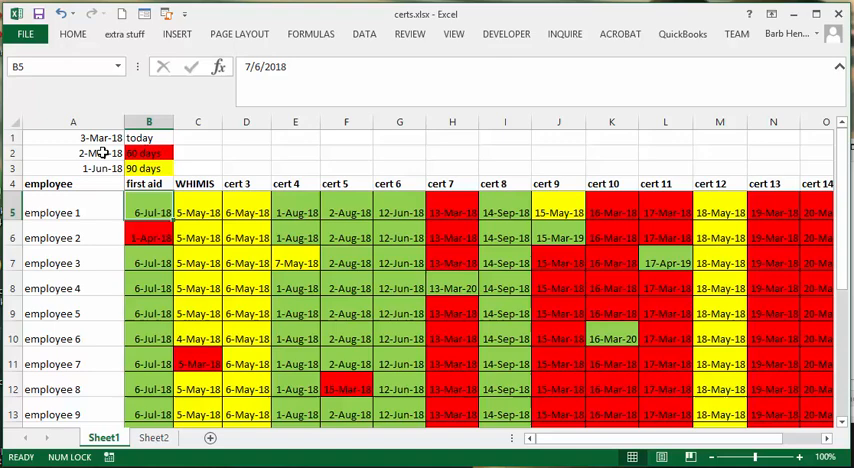
Step: Edit a threshold formula in the formula bar so A2 shows 2-Apr-18 while A3 stays =TODAY()+90
click(64, 152)
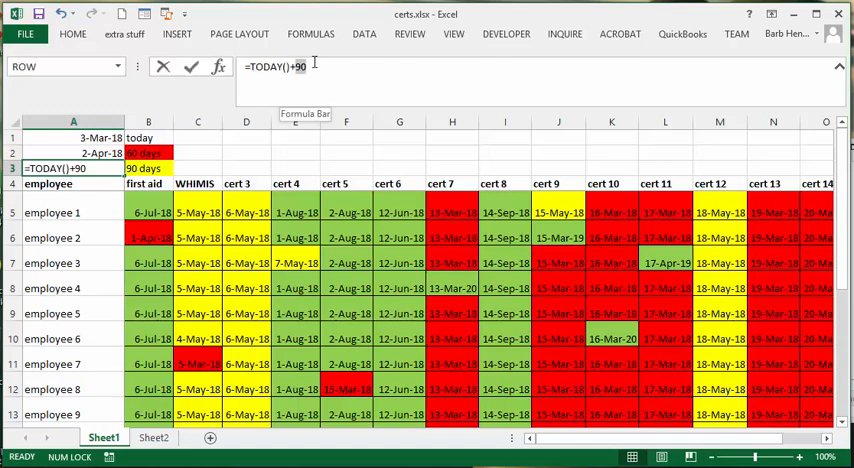
click(310, 66)
text(18)
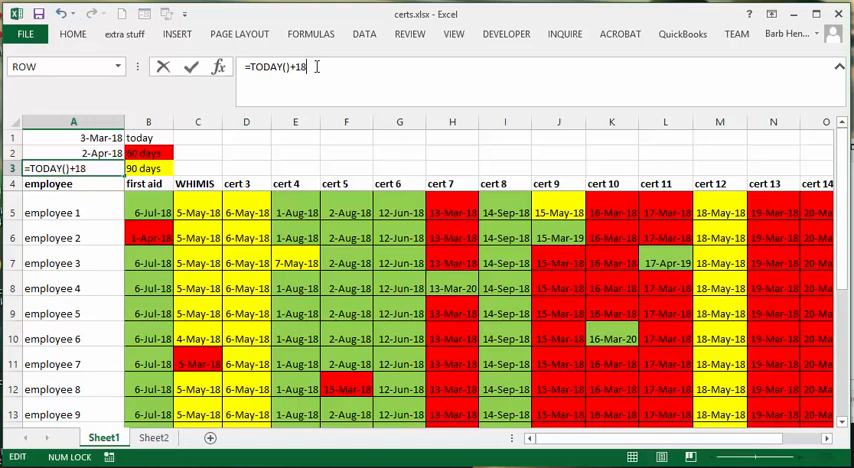
text(0)
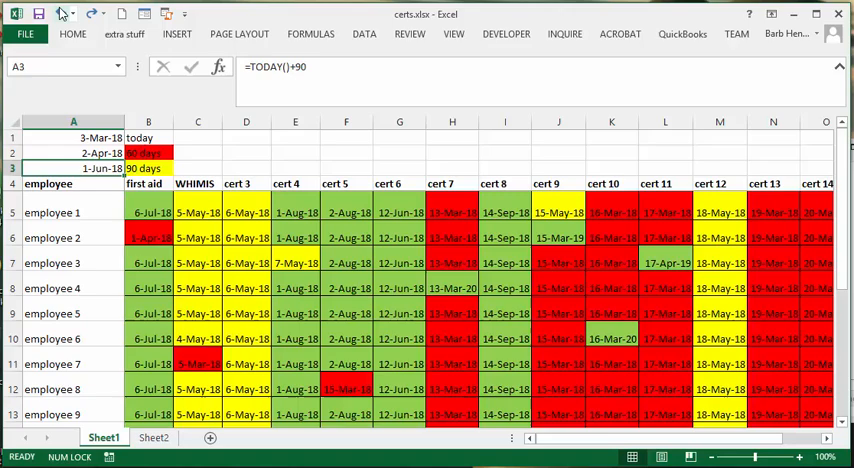
Step: Confirm A2 is back to =TODAY()+60 showing 2-May-18
click(72, 152)
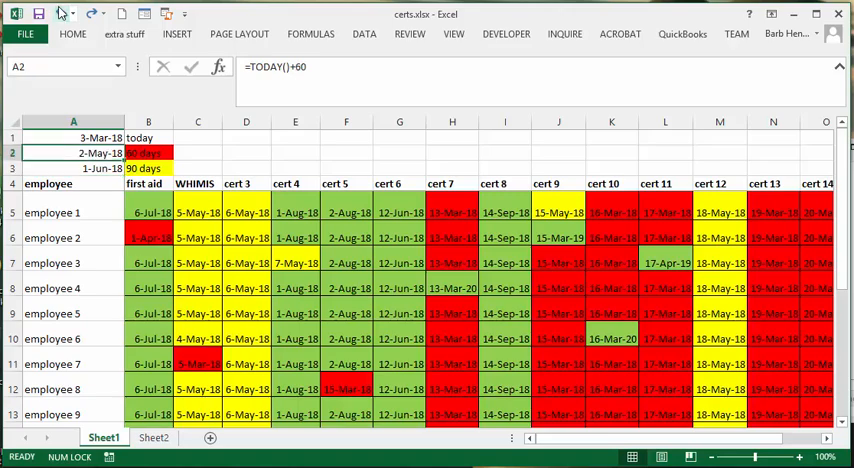
mouse_move(460, 184)
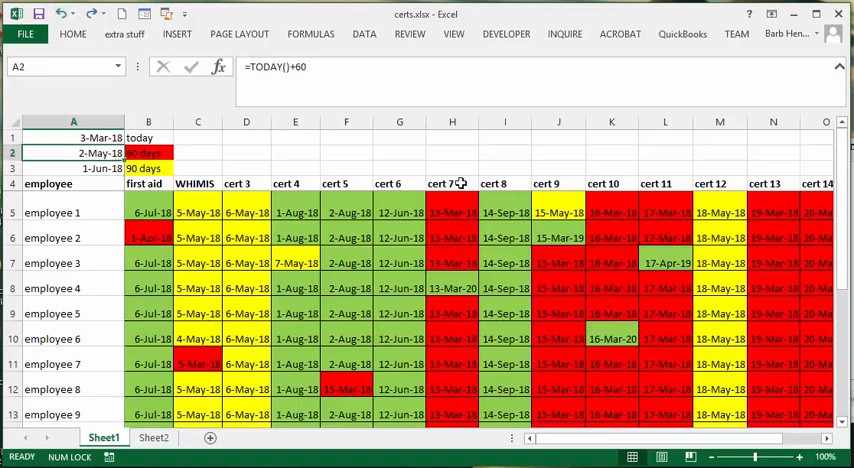
mouse_move(96, 212)
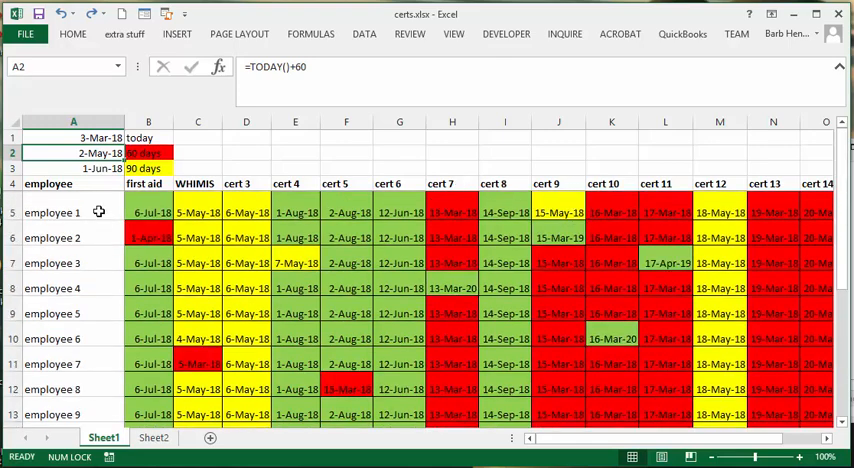